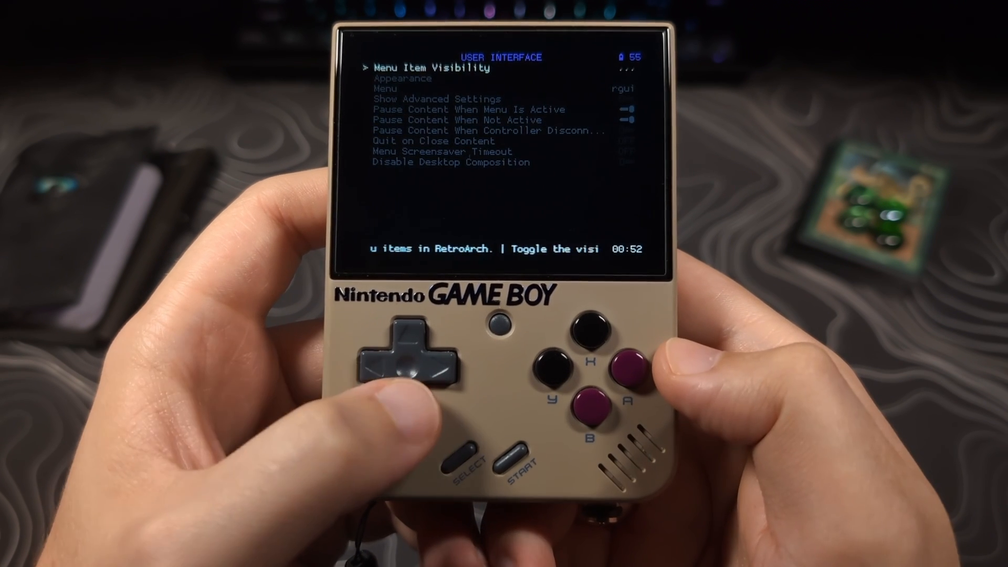
Turn off sorting saves and save states into per-core-name folders in Saving settings.
{"action": "key", "text": "down"}
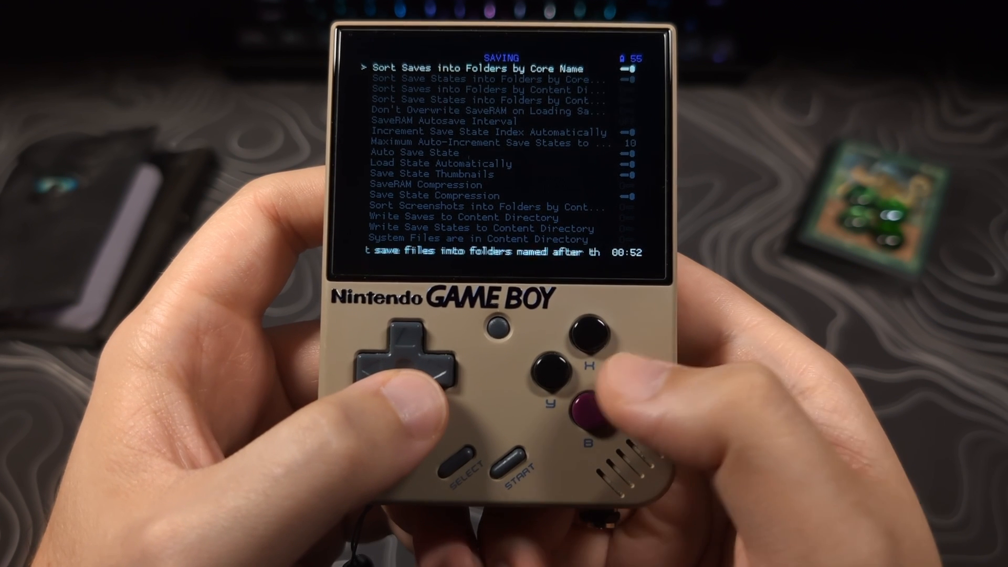
{"action": "key", "text": "Down"}
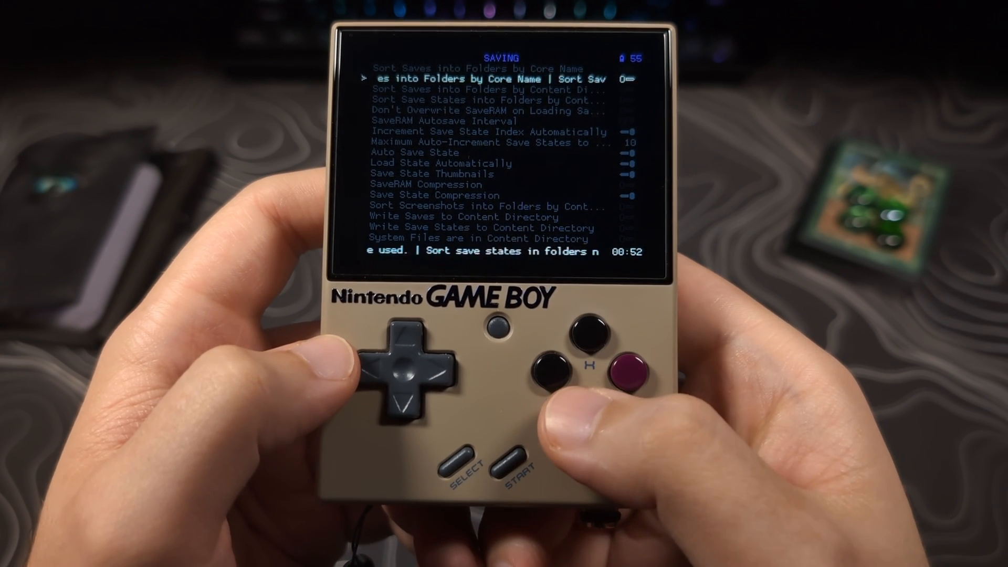
{"action": "key", "text": "b"}
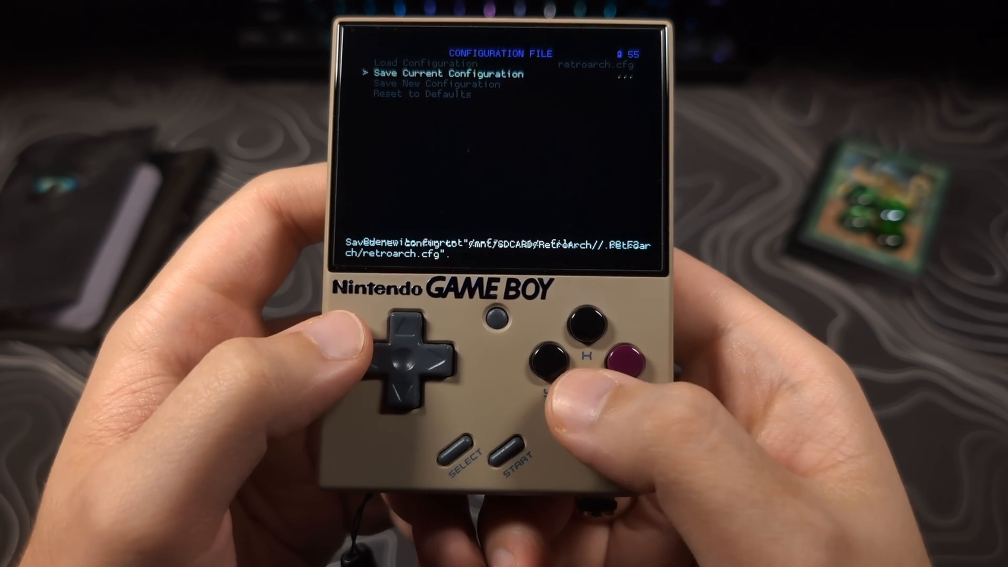
Leave RetroArch and show the Backup or Restore Onion options in Onion Desktop Tools.
{"action": "key", "text": "b"}
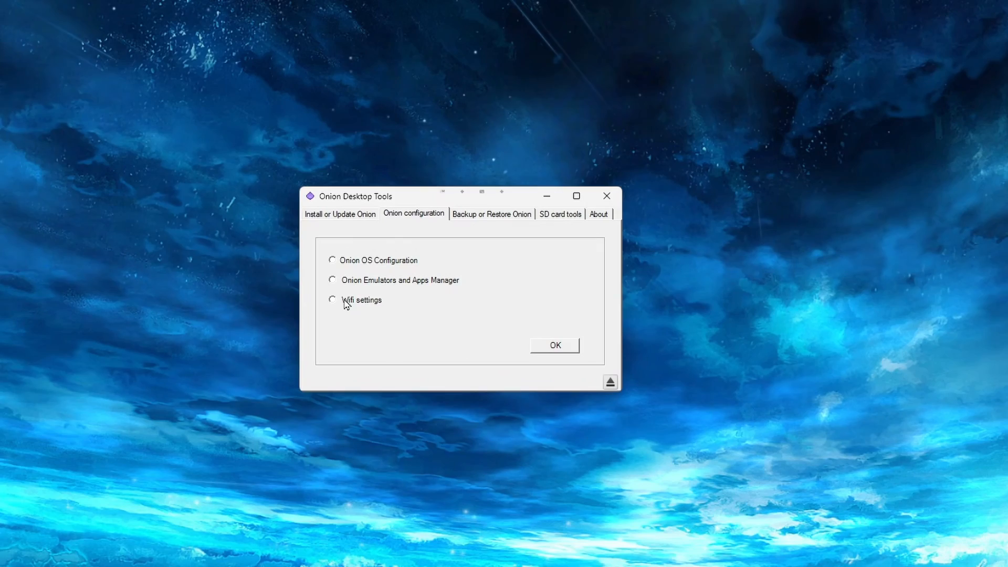
{"action": "left_click", "coordinate": [492, 215]}
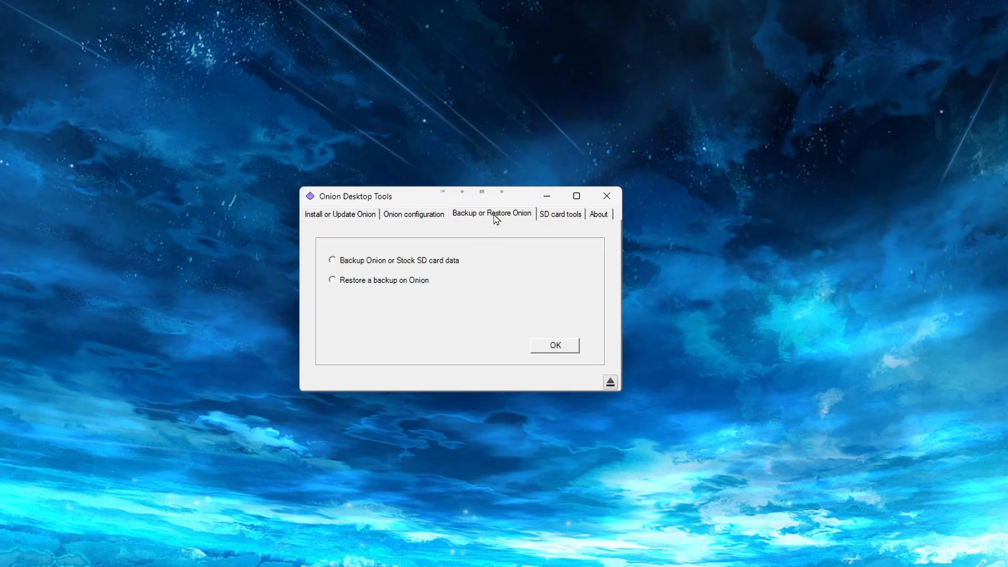